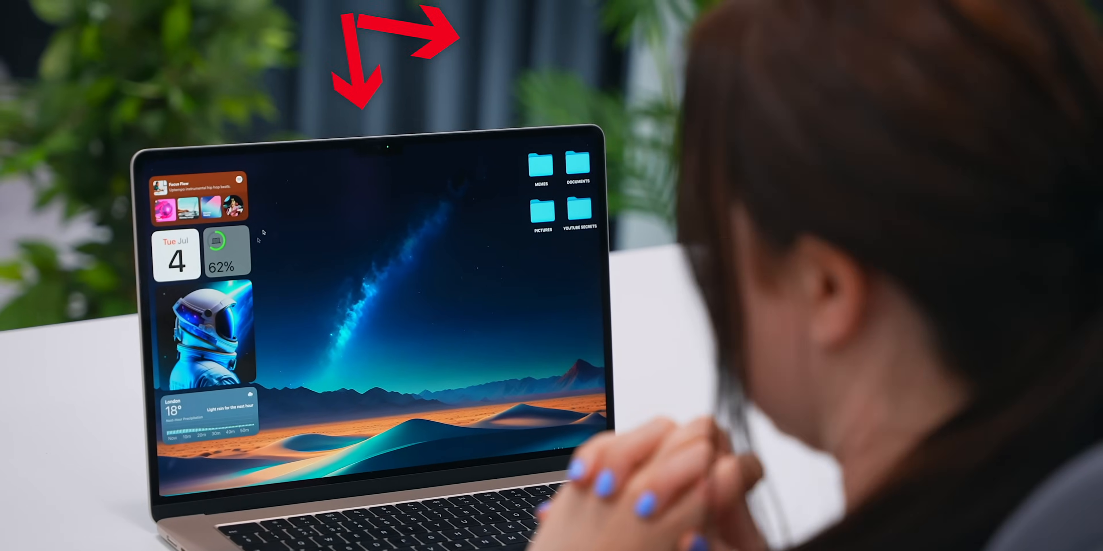
# From the desktop's Edit Widgets gallery, add the Spotify, calendar, clock and battery widgets
pyautogui.click(116, 56)
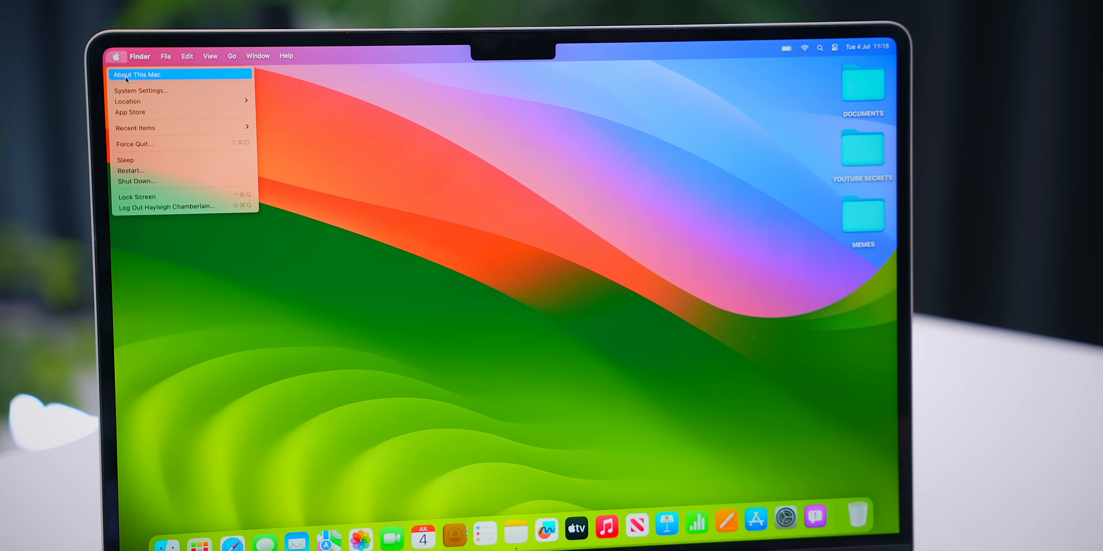
pyautogui.click(137, 75)
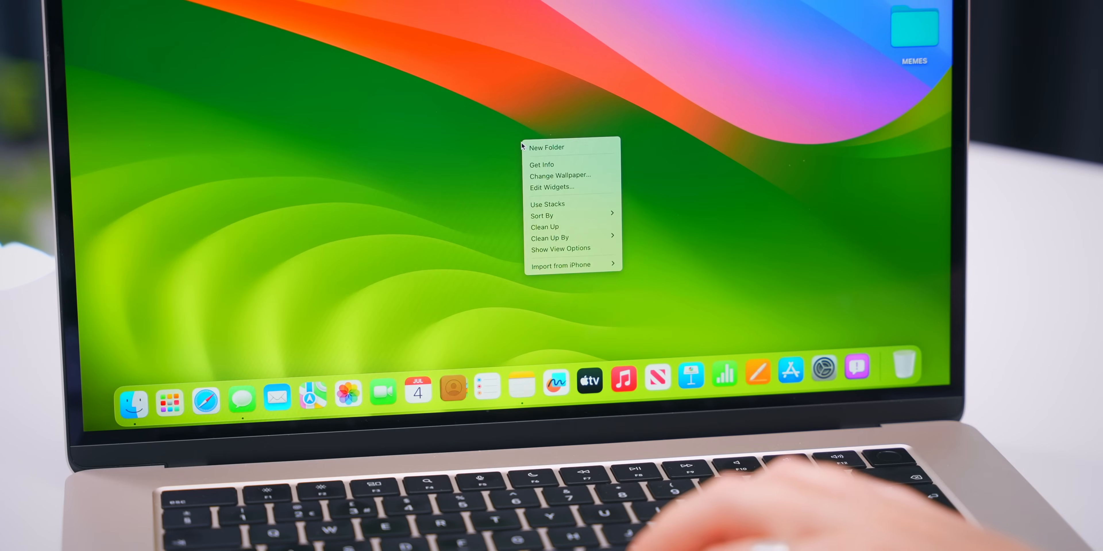
pyautogui.click(552, 188)
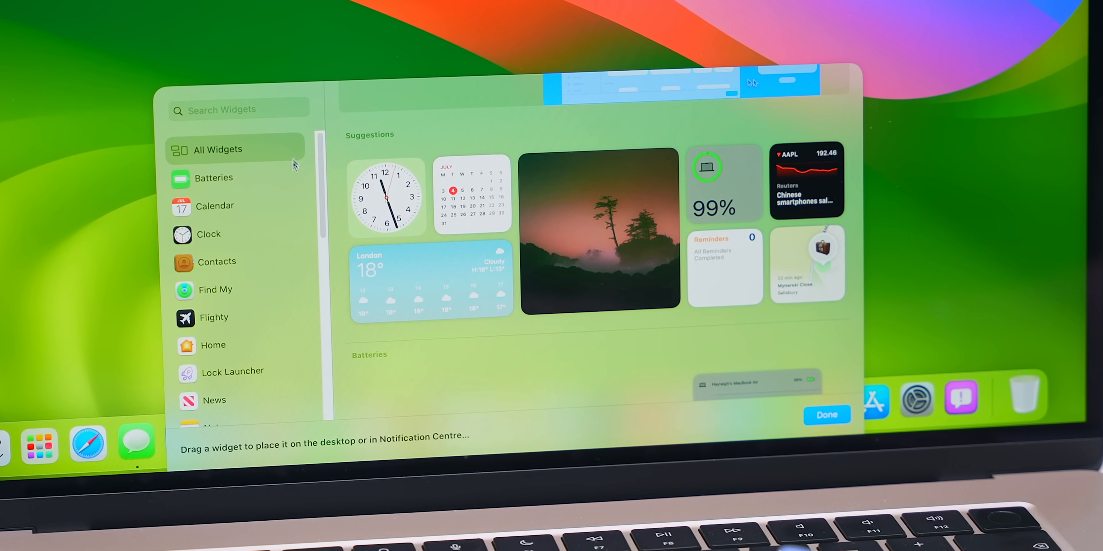
pyautogui.click(223, 206)
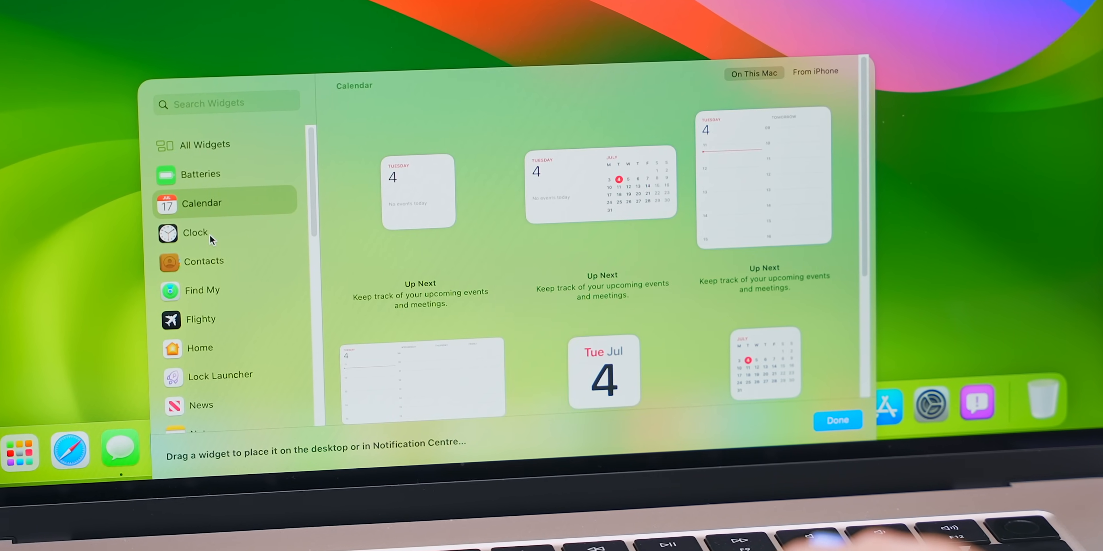
pyautogui.click(195, 232)
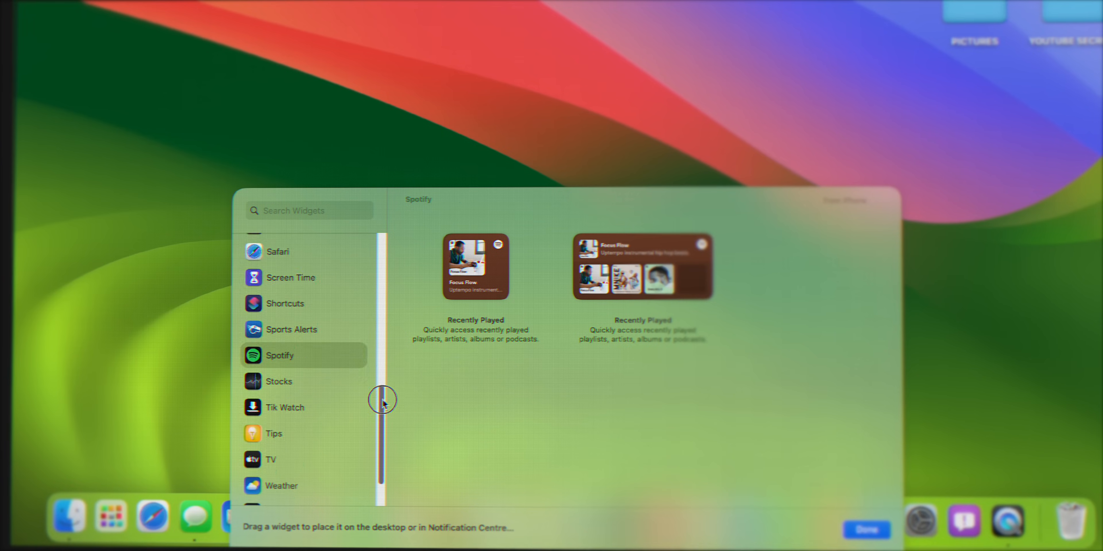
pyautogui.click(276, 381)
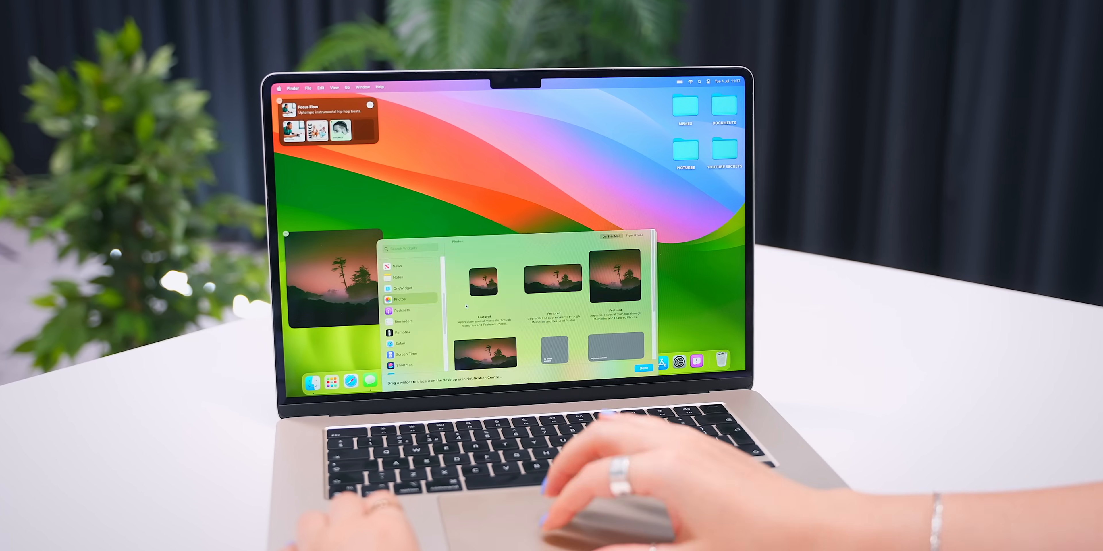
# Place a featured Photos widget on the desktop and choose which album it shows
pyautogui.click(640, 368)
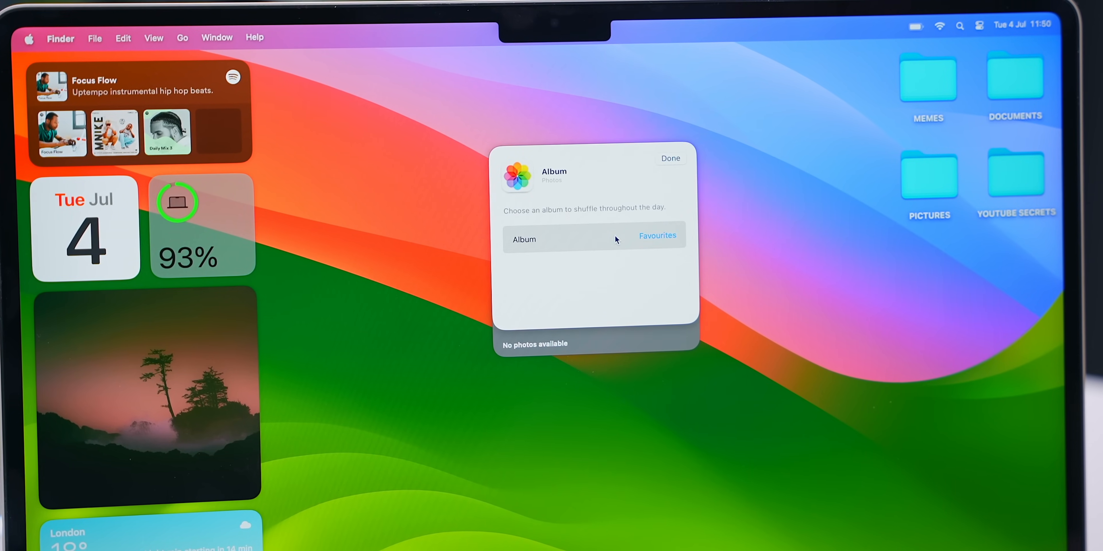
pyautogui.click(657, 235)
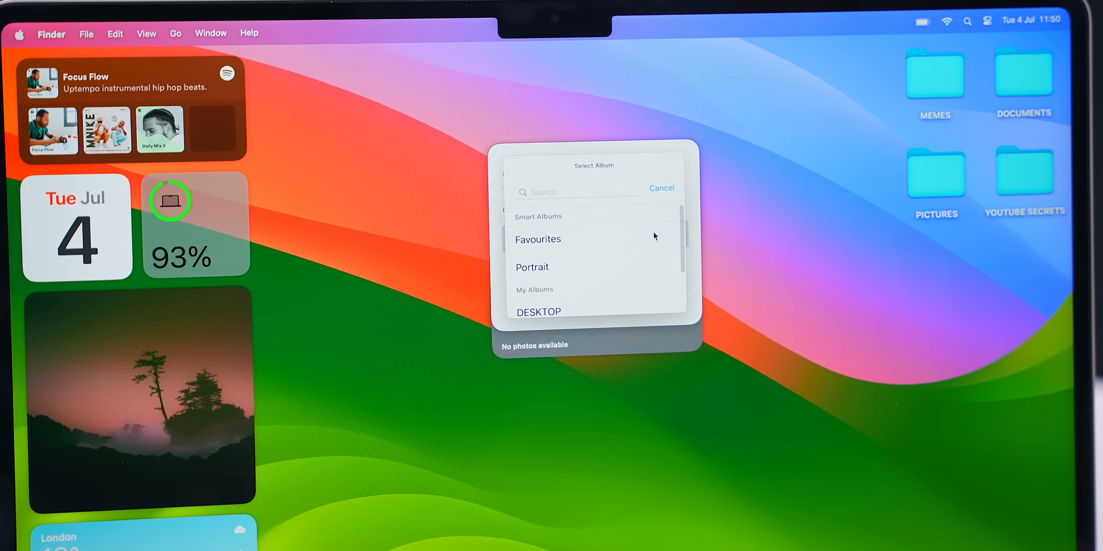
pyautogui.click(539, 311)
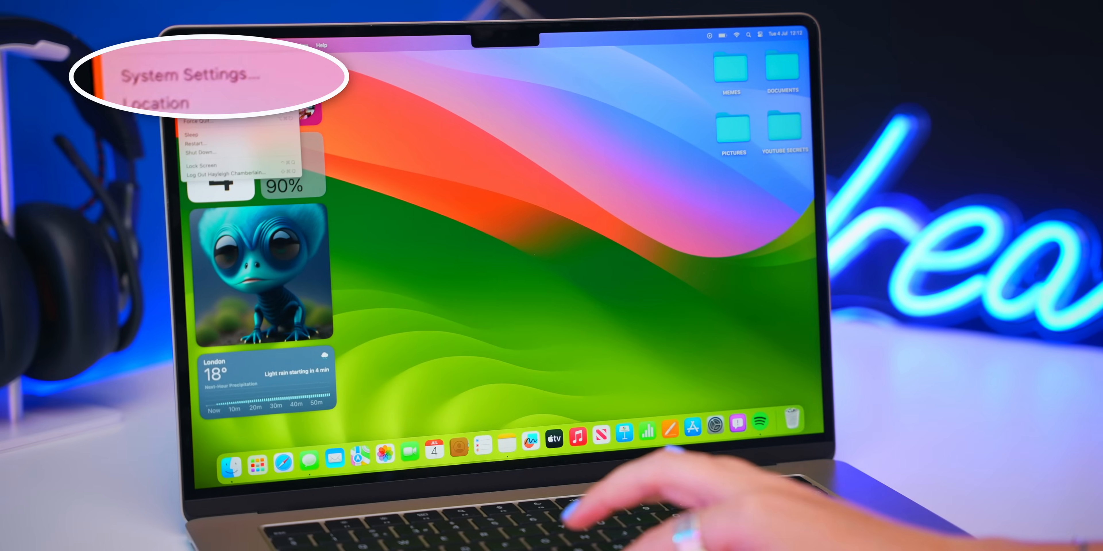
# In Control Centre settings, show the battery percentage and Keyboard Brightness in the menu bar
pyautogui.click(185, 75)
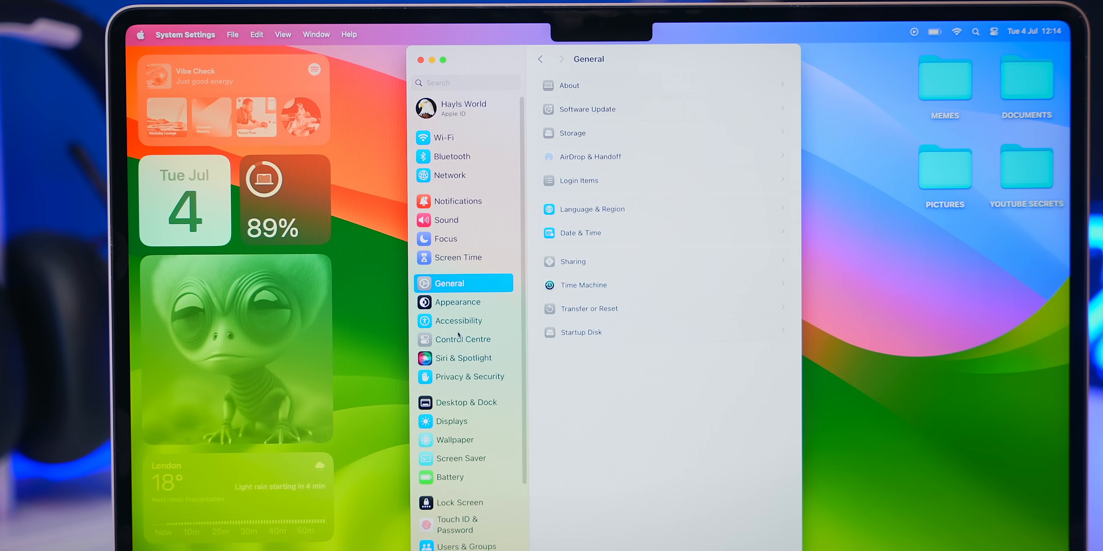
pyautogui.click(464, 339)
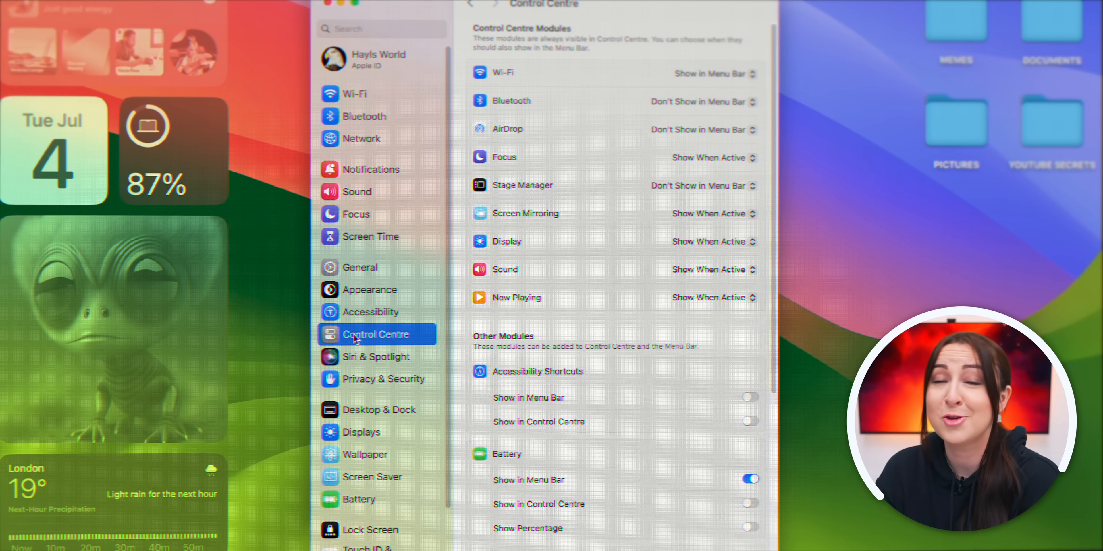
pyautogui.scroll(-3)
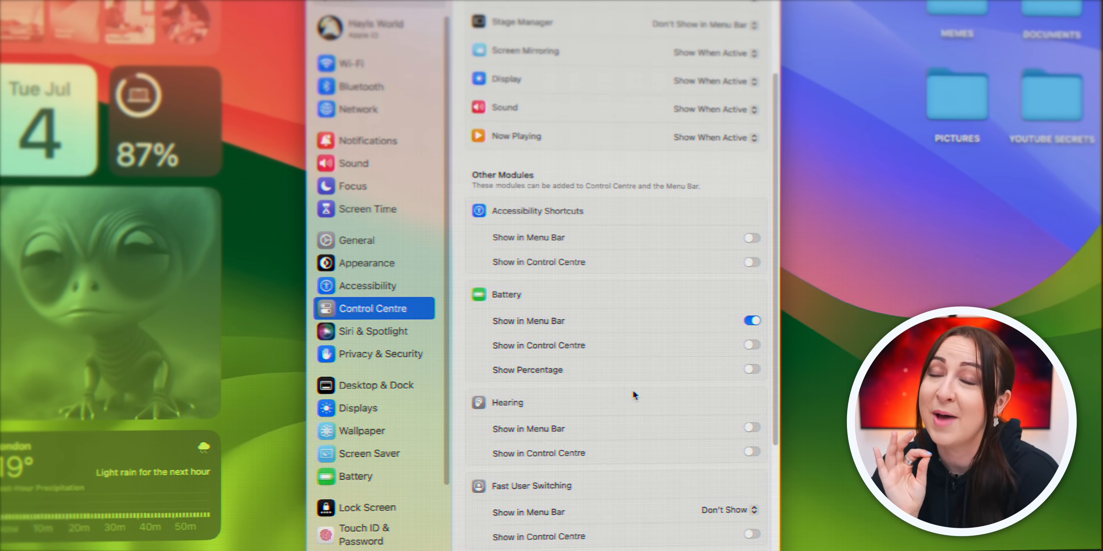
pyautogui.click(751, 369)
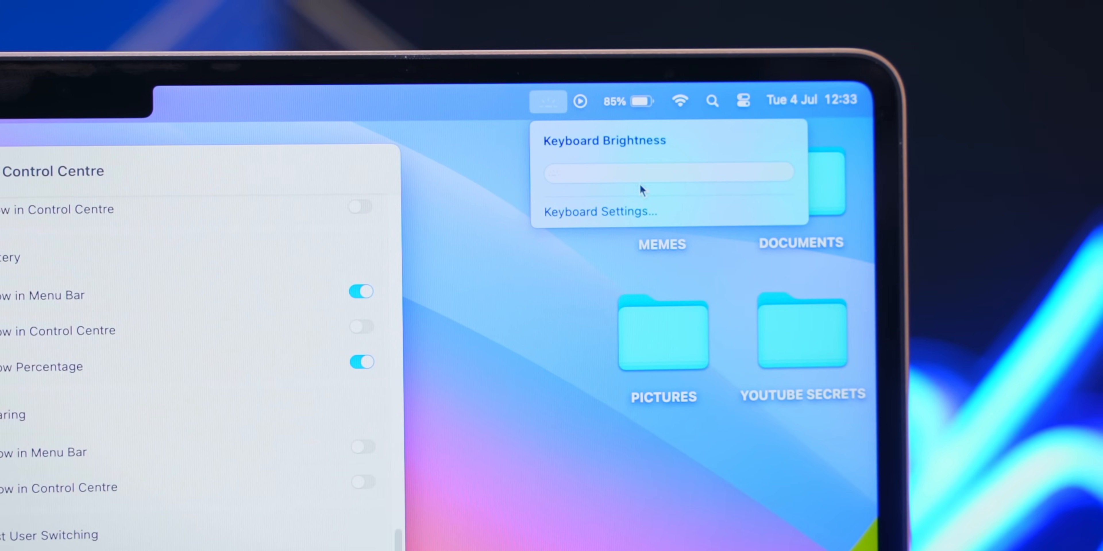
pyautogui.click(598, 212)
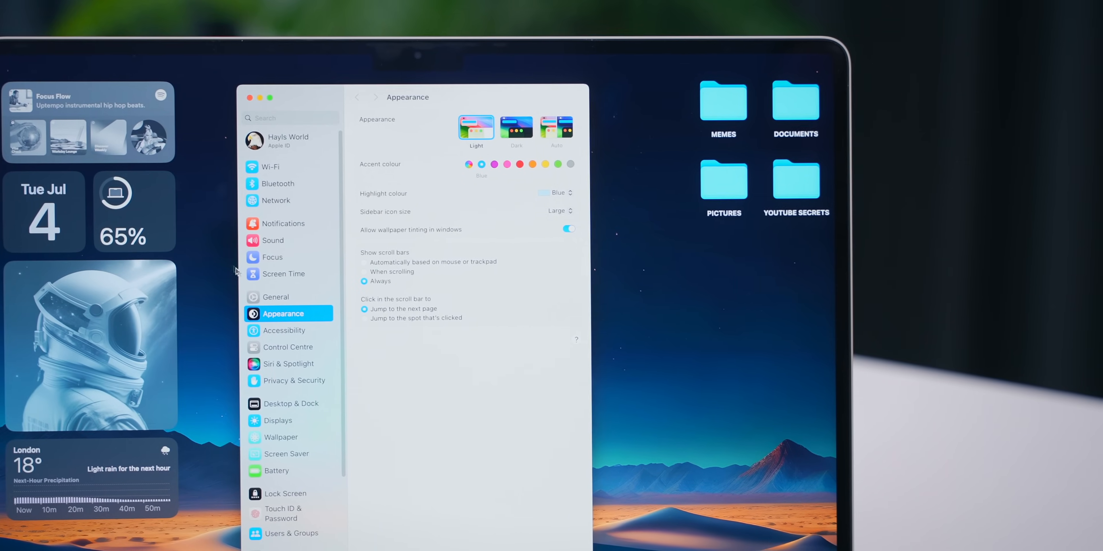
# In Accessibility > Pointer Control, turn on Head pointer with facial-expression pausing
pyautogui.click(283, 331)
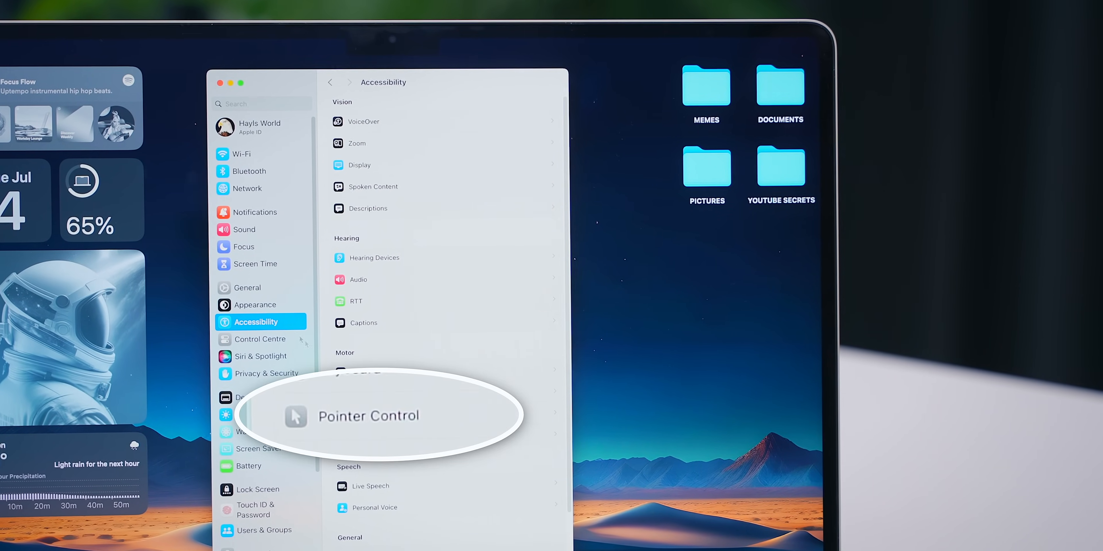
pyautogui.click(368, 416)
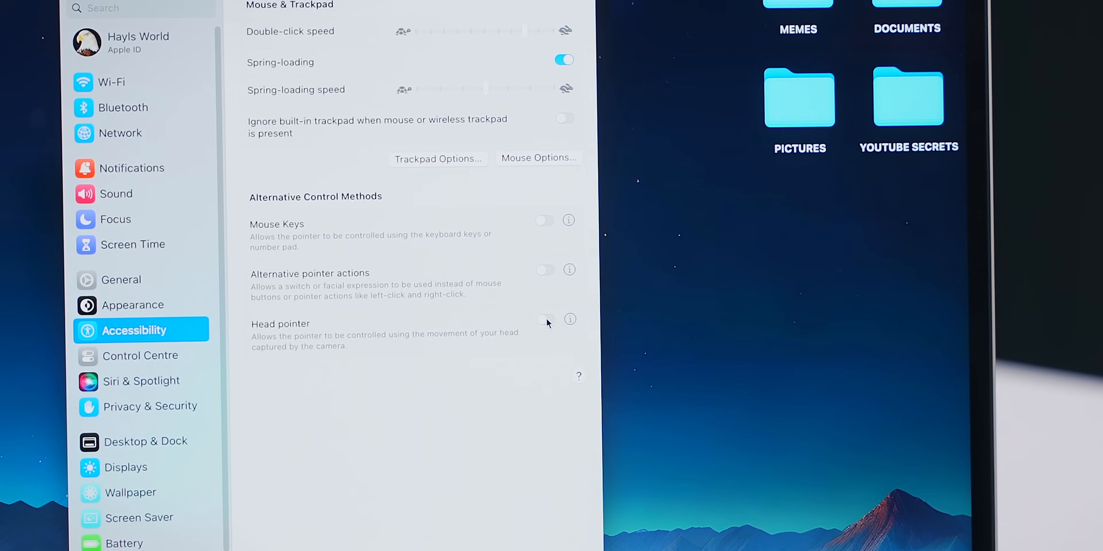
pyautogui.click(545, 320)
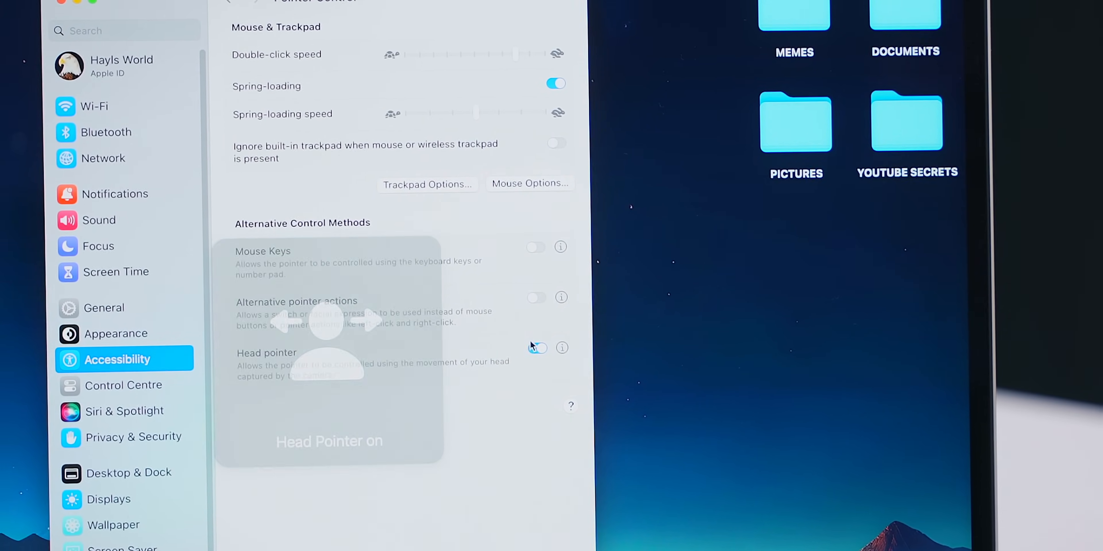
pyautogui.click(560, 348)
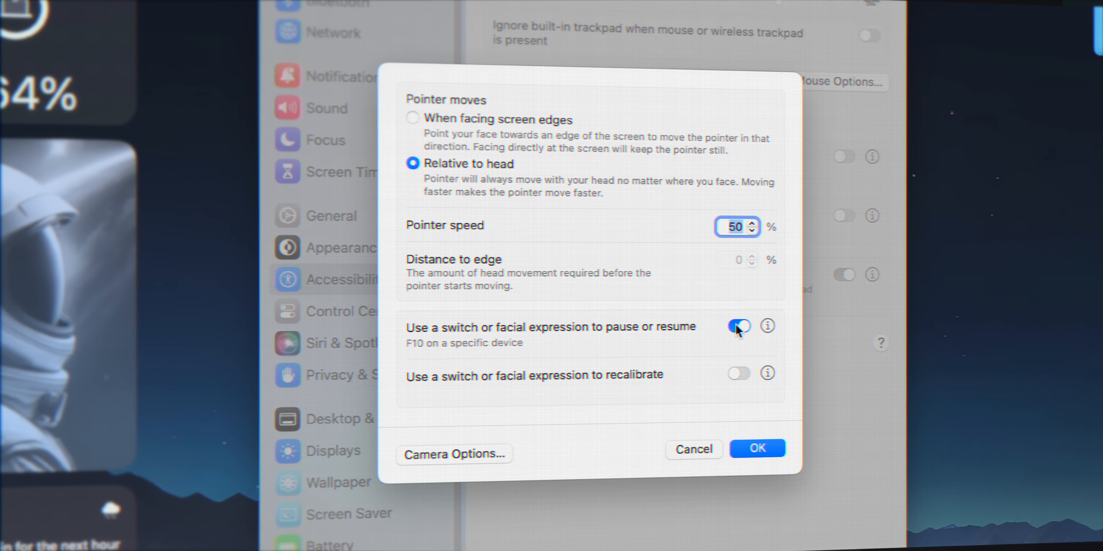
pyautogui.click(757, 448)
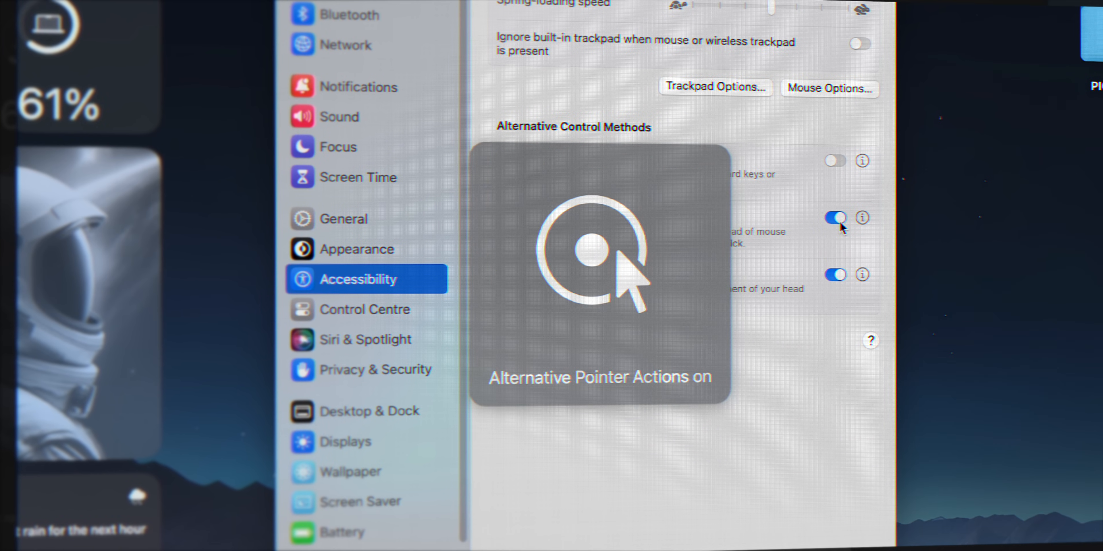
# Turn on Alternative pointer actions and start adding a new action
pyautogui.click(862, 218)
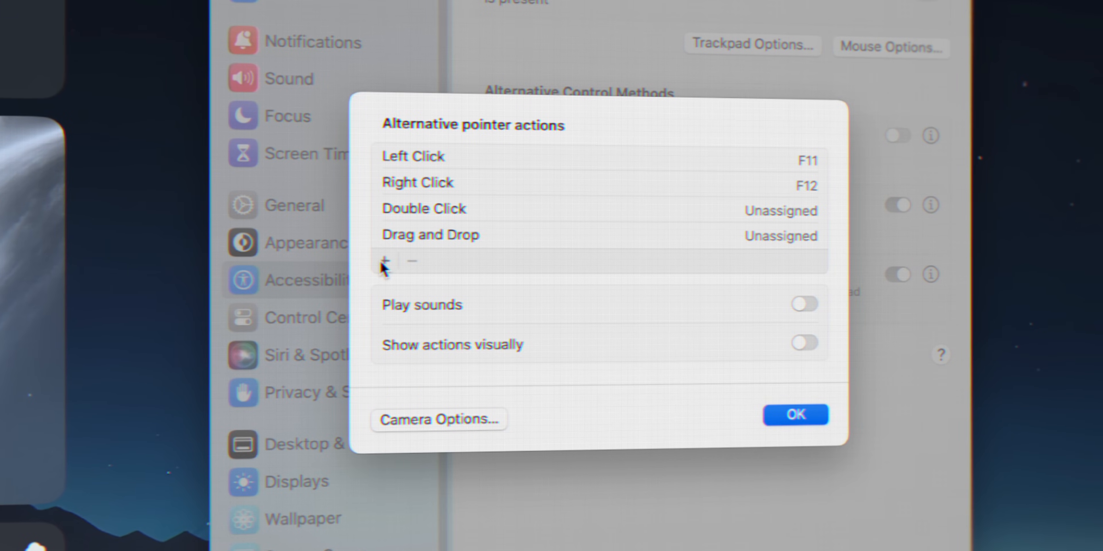
pyautogui.click(383, 261)
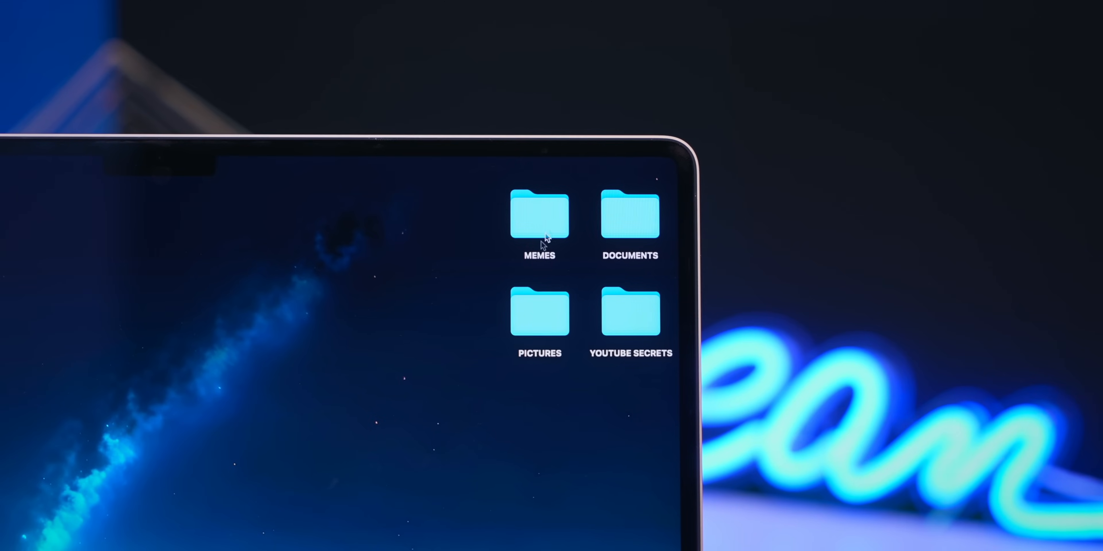
# Through Show View Options, set the Pictures folder window background to a dark blue colour
pyautogui.doubleClick(538, 310)
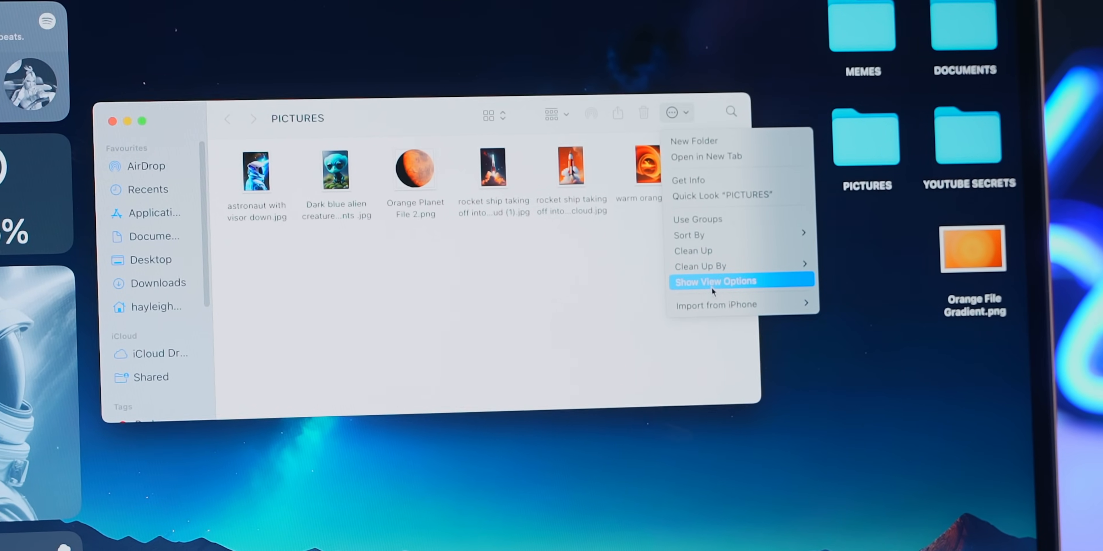
pyautogui.click(714, 281)
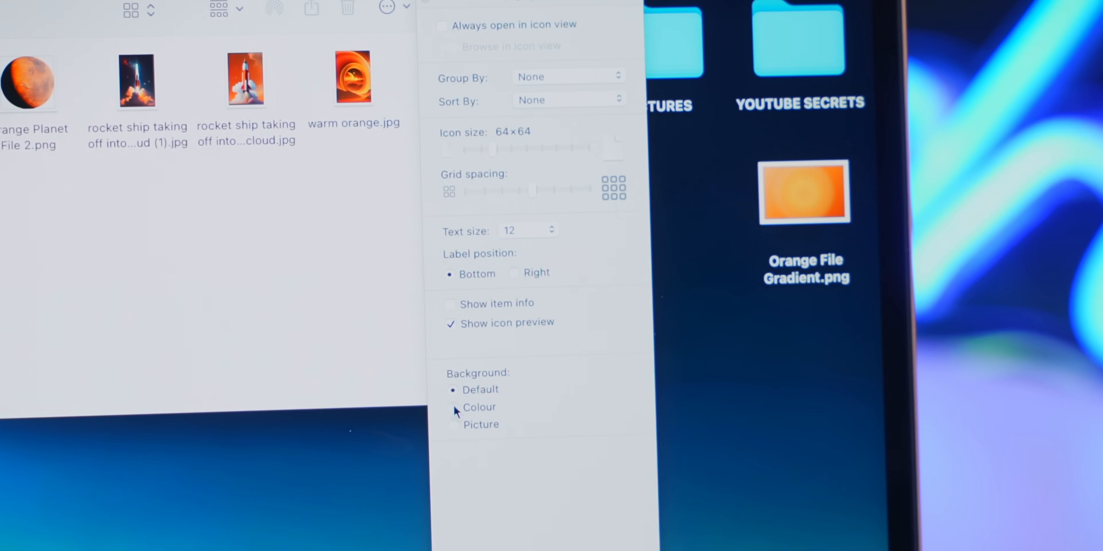
pyautogui.click(451, 406)
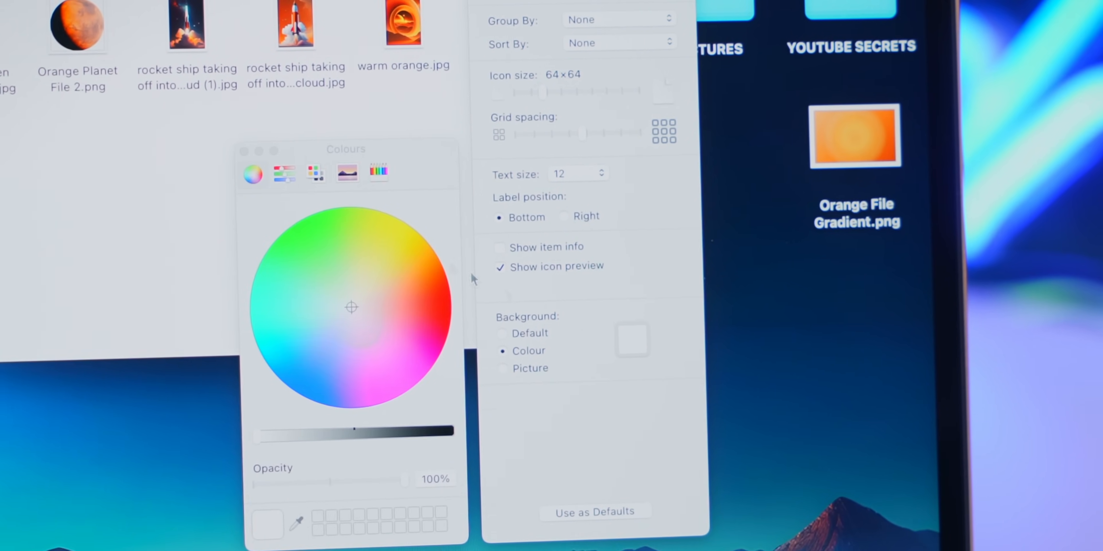
pyautogui.click(482, 334)
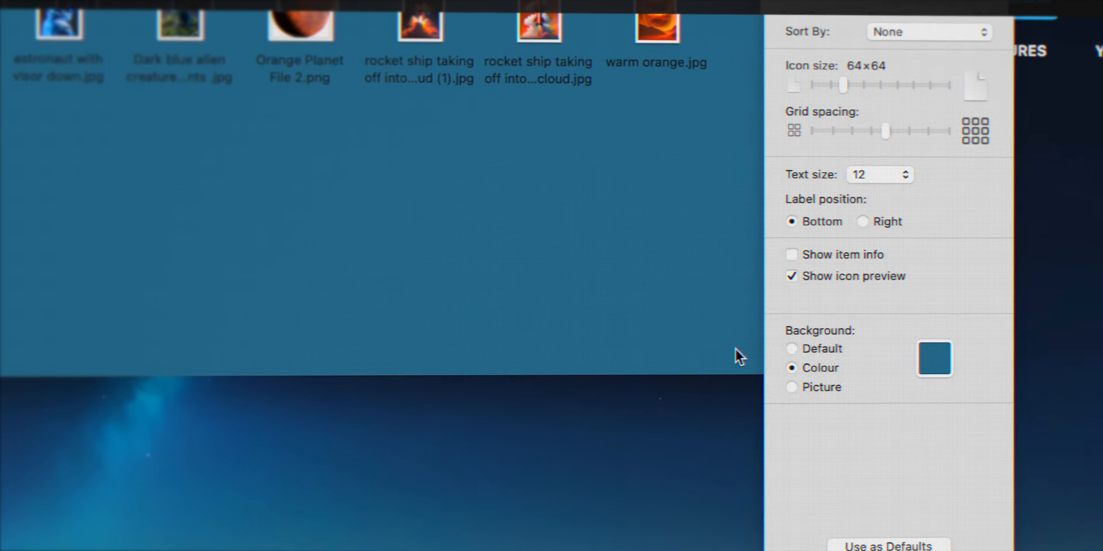
pyautogui.click(792, 387)
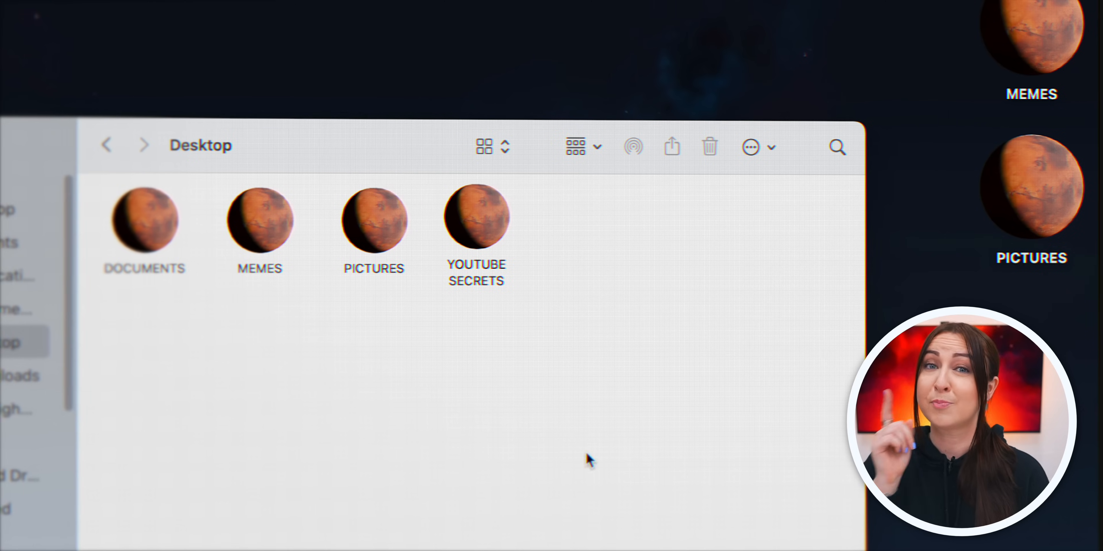
# Search Finder for 'top secret' and save it as the Top Secret smart folder on the desktop
pyautogui.write('top')
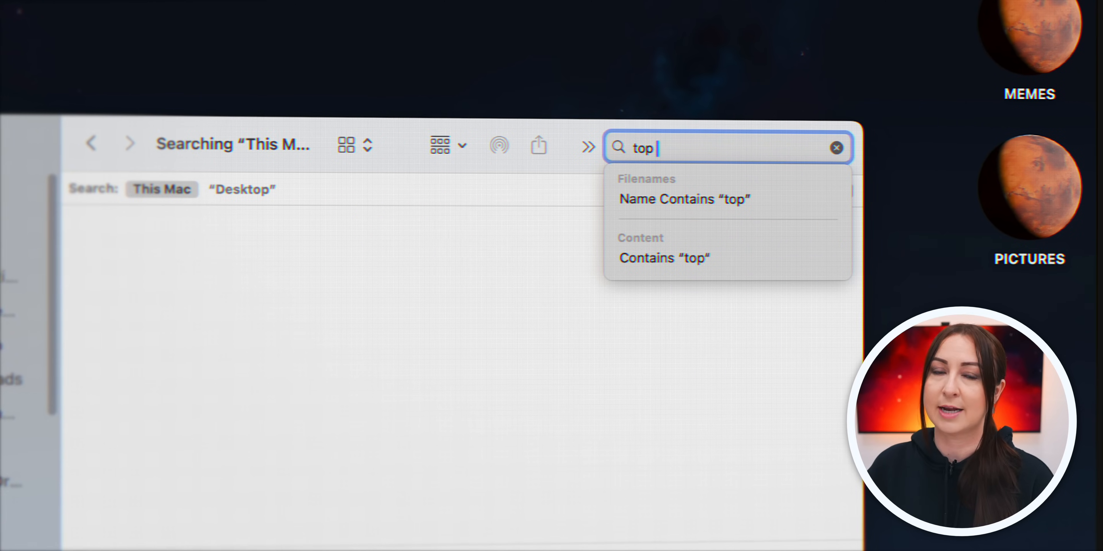
pyautogui.write('secret')
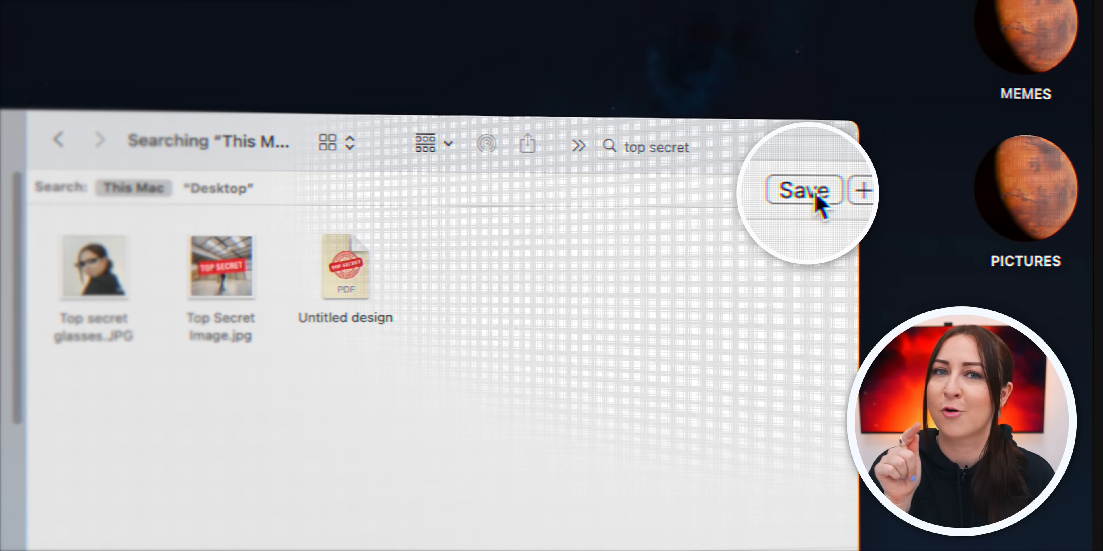
pyautogui.click(802, 190)
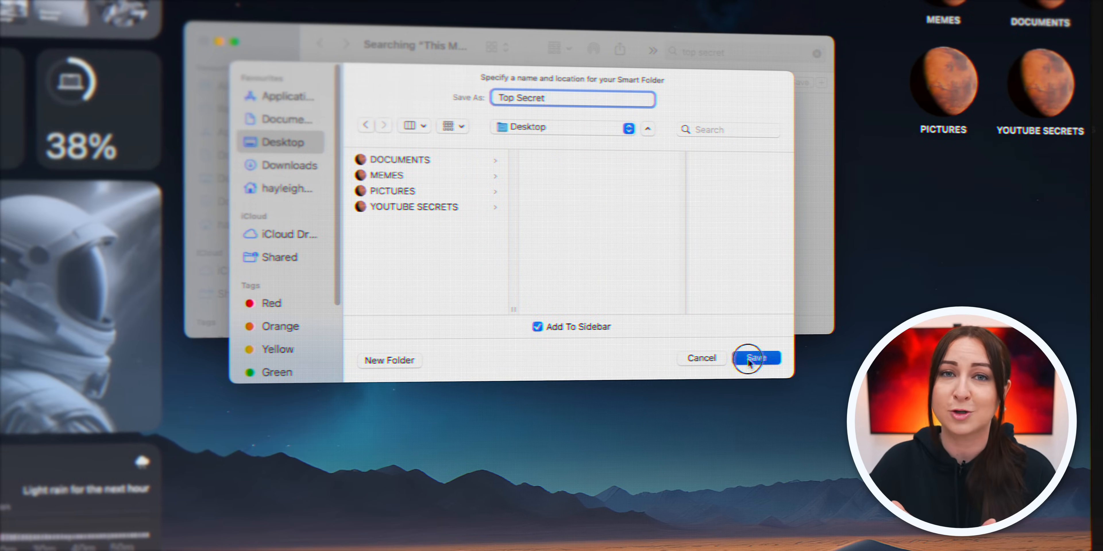
pyautogui.click(755, 358)
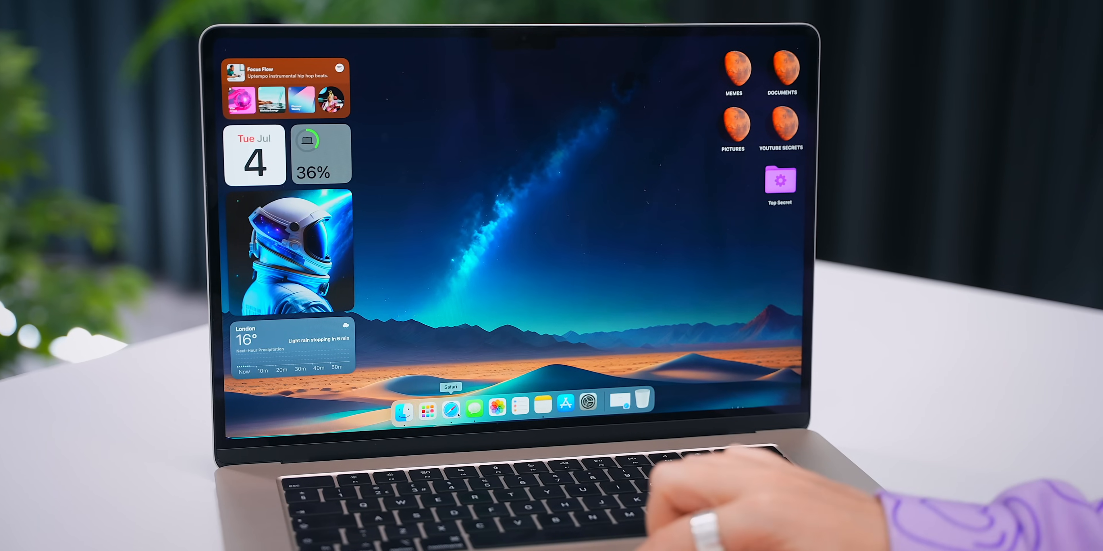
# Browse to youtube.com in Safari and add it to the Dock as a web app
pyautogui.click(452, 409)
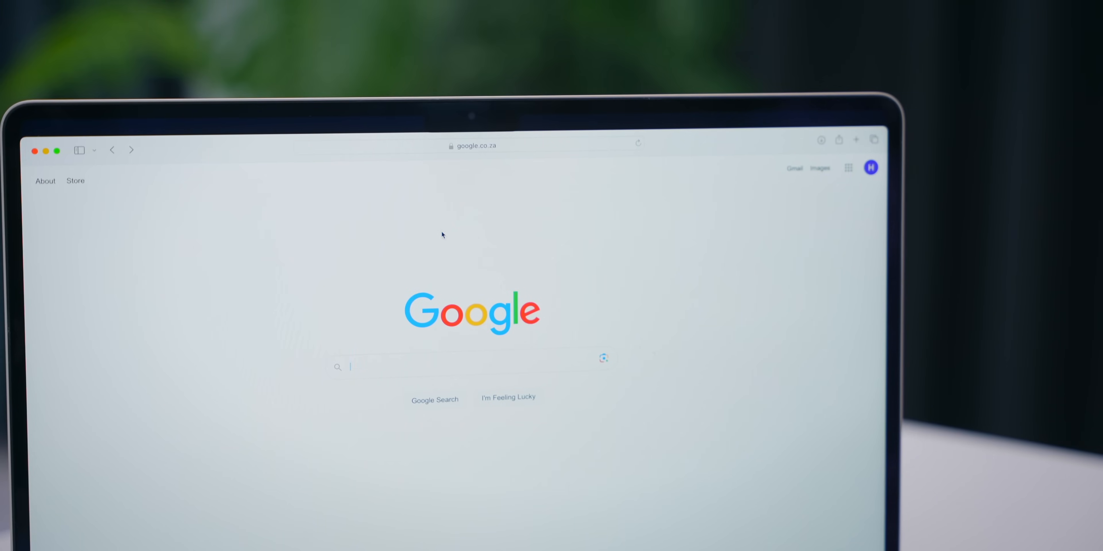
pyautogui.write('youtube.com')
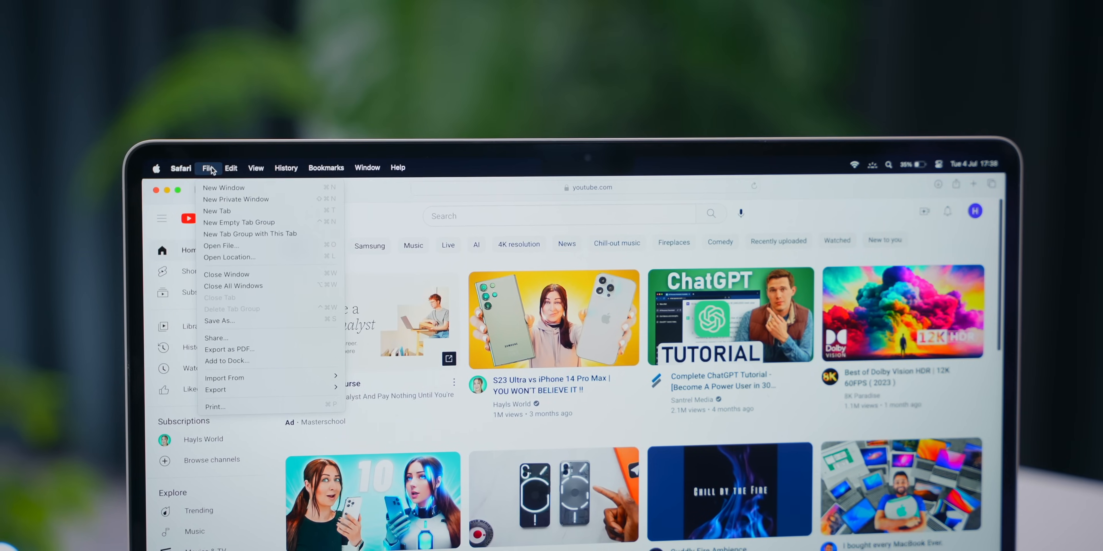
pyautogui.moveTo(226, 360)
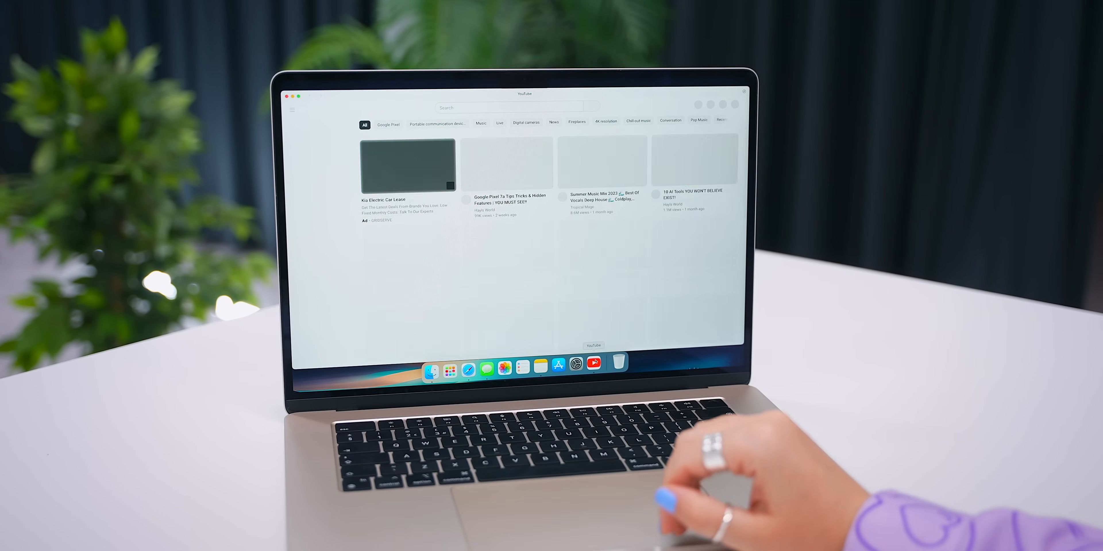
pyautogui.click(87, 32)
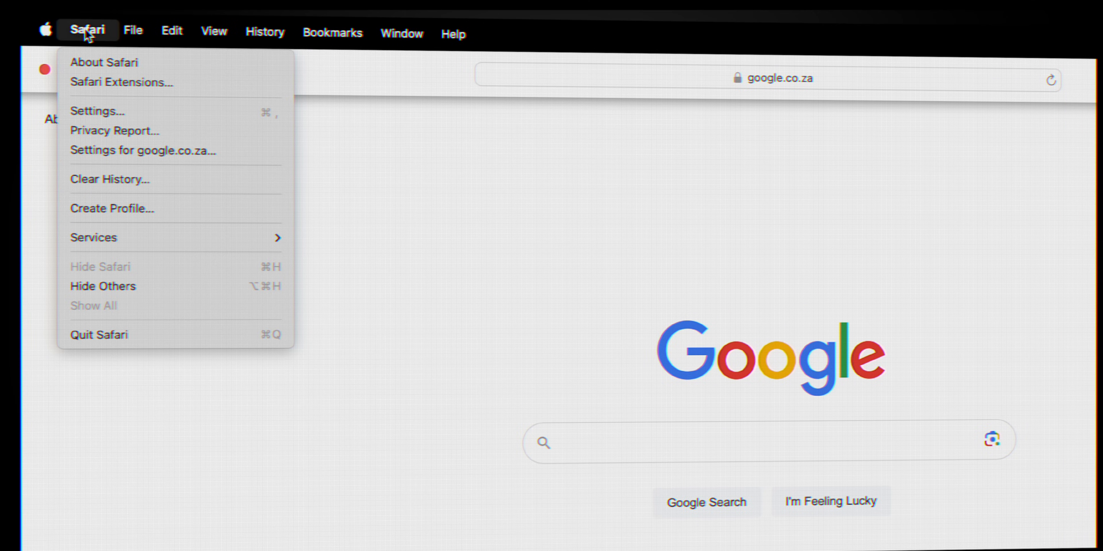
pyautogui.click(114, 131)
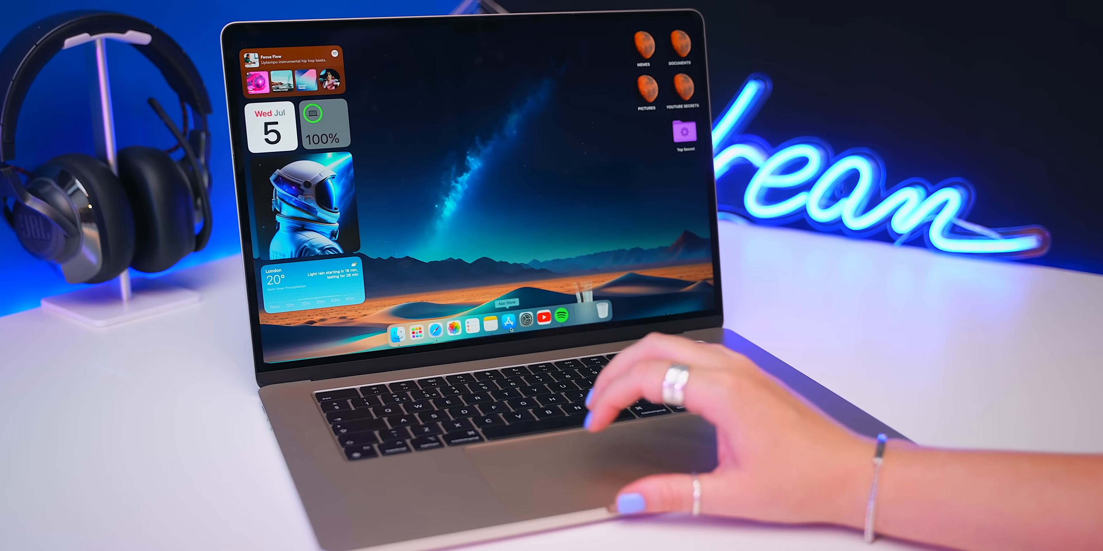
# Search the App Store for iwallpaper and launch the iWallpaper app
pyautogui.click(502, 325)
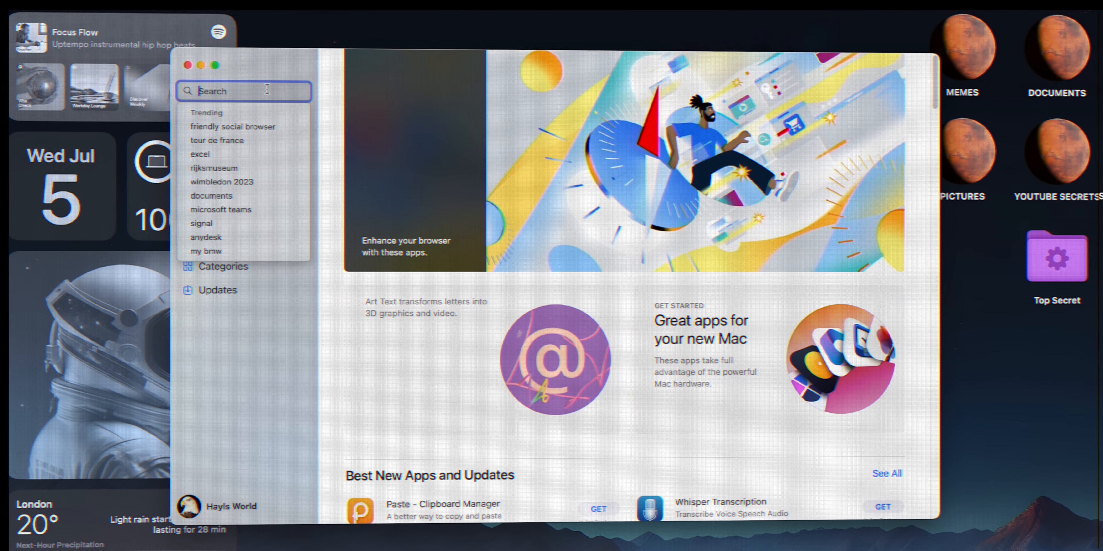
pyautogui.write('iwallpap')
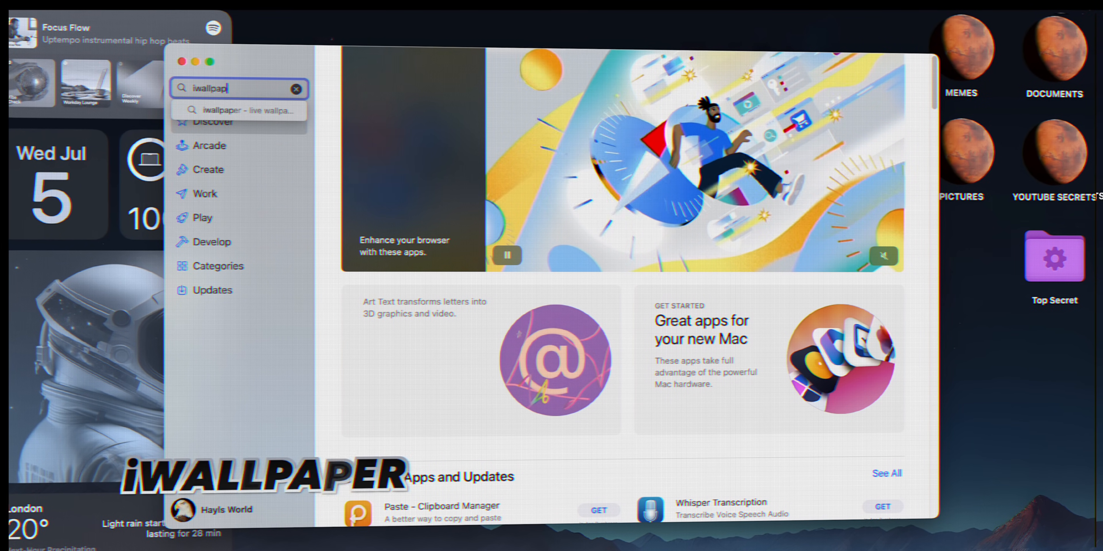
pyautogui.click(239, 111)
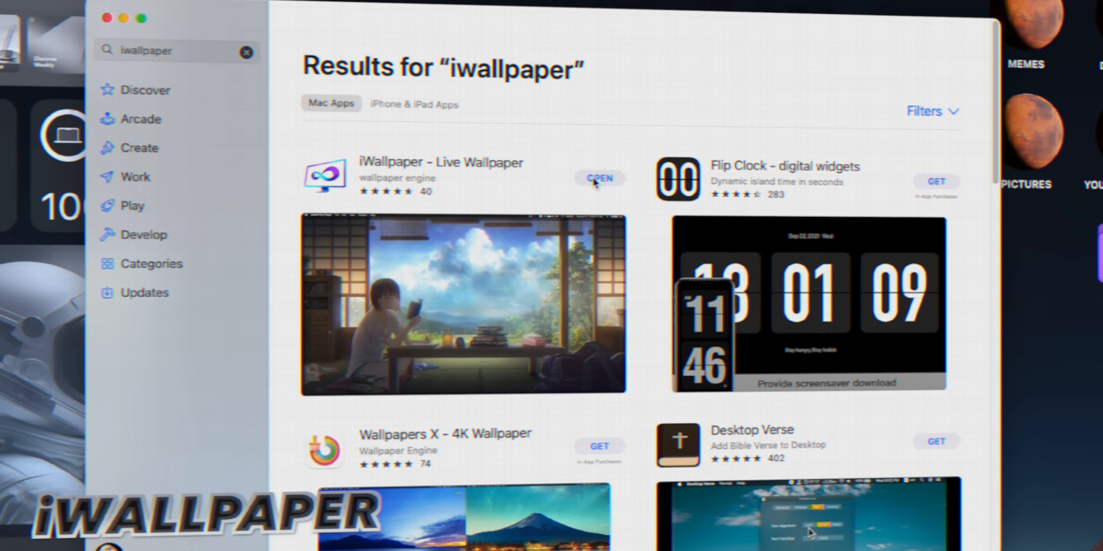
pyautogui.click(599, 178)
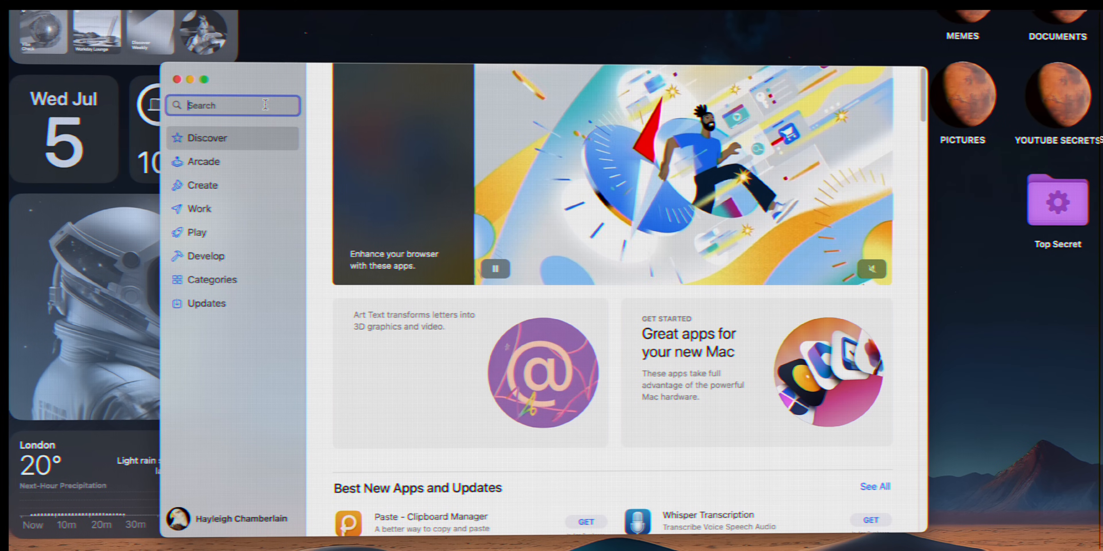
# Search for Hidden Bar and get the Hidden Bar menu-bar app
pyautogui.write('Hidden Bar')
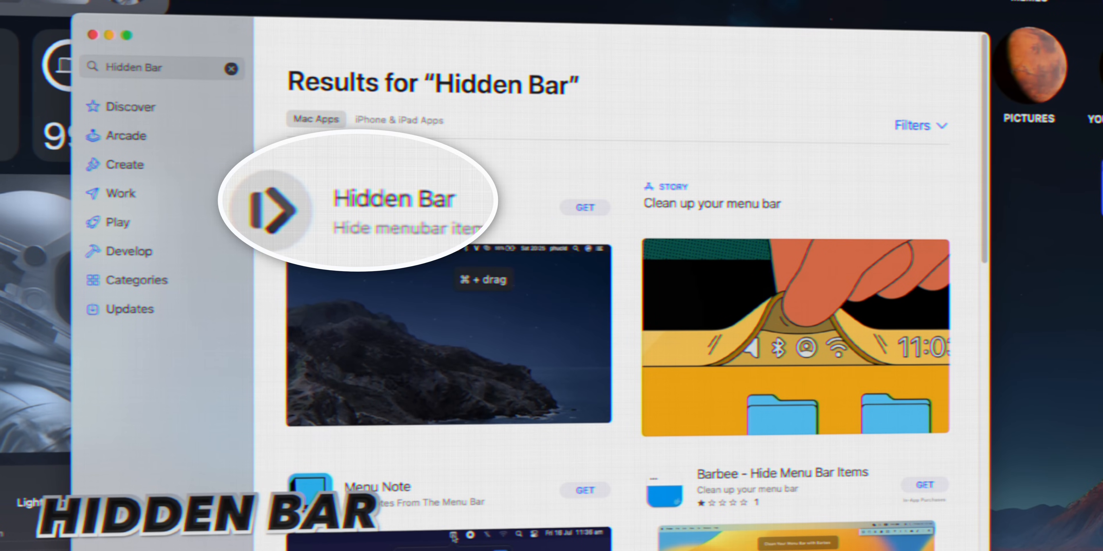
pyautogui.click(584, 207)
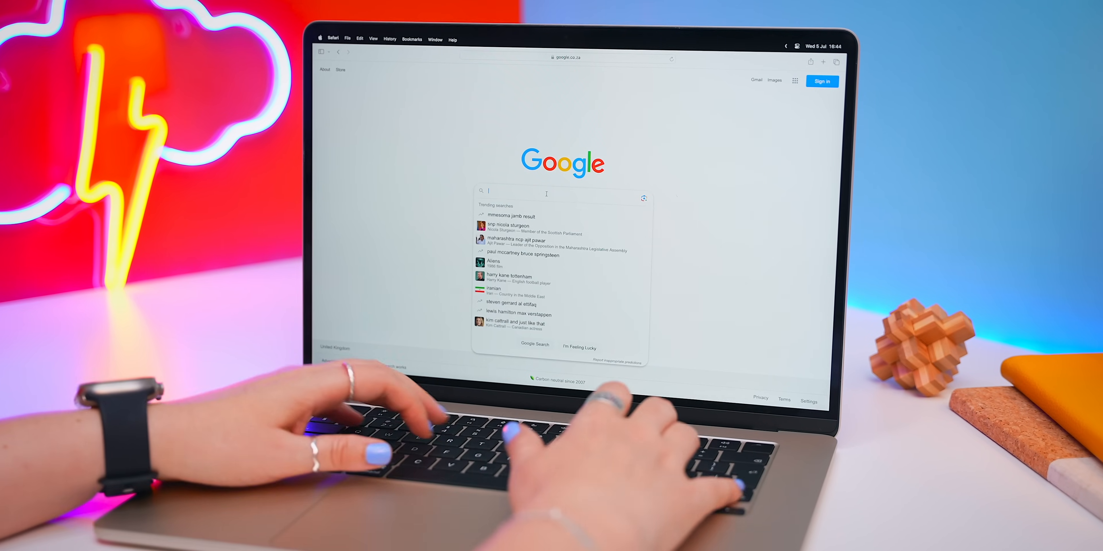
# Google 'Tinker Tool' and follow the bresink.com download link
pyautogui.write('Tinker Tool')
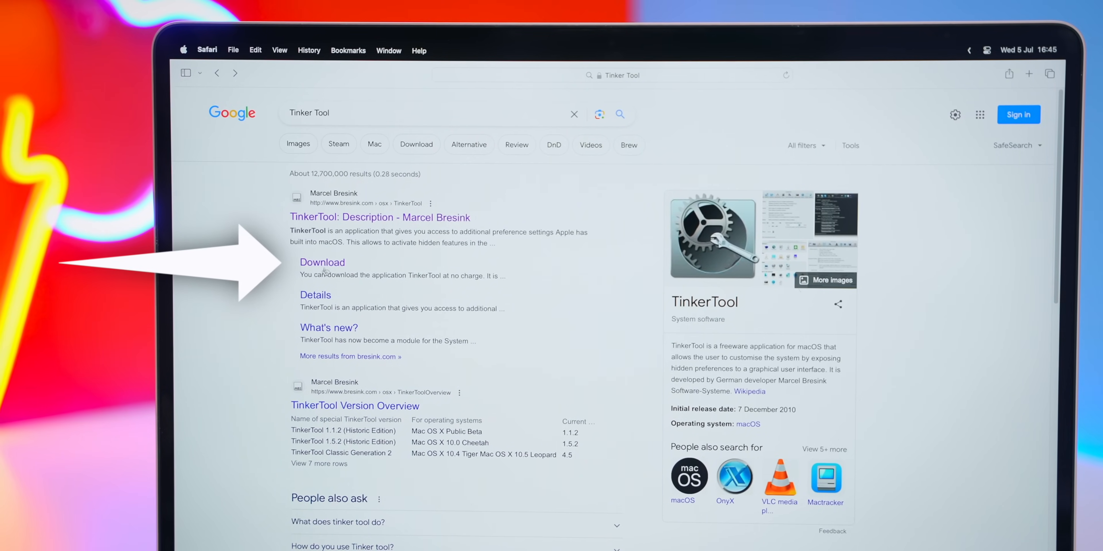
pyautogui.click(322, 262)
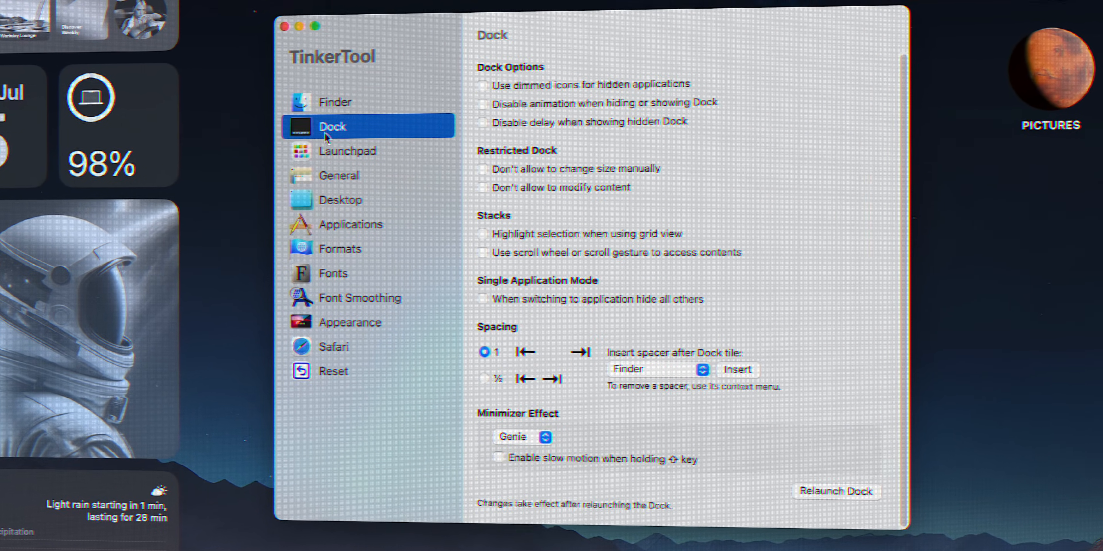
# In TinkerTool's Dock page, disable the dock hide animation and delay
pyautogui.click(341, 200)
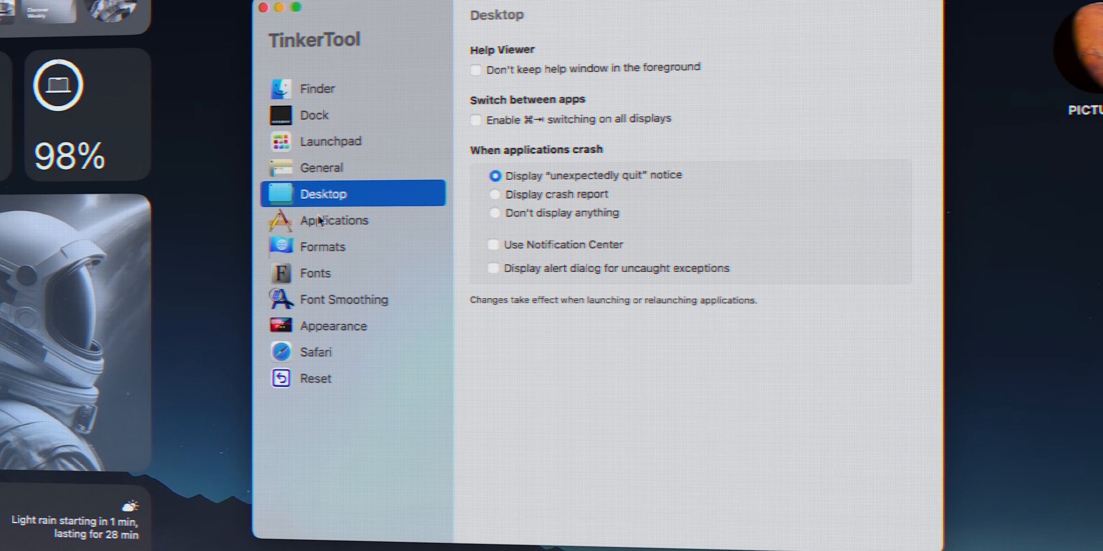
pyautogui.click(335, 326)
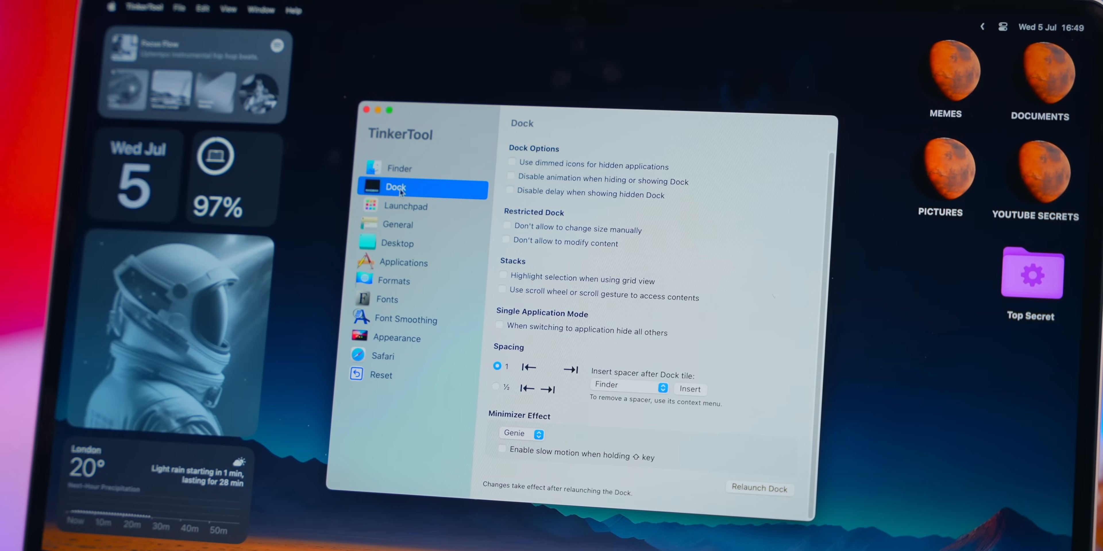
pyautogui.click(510, 178)
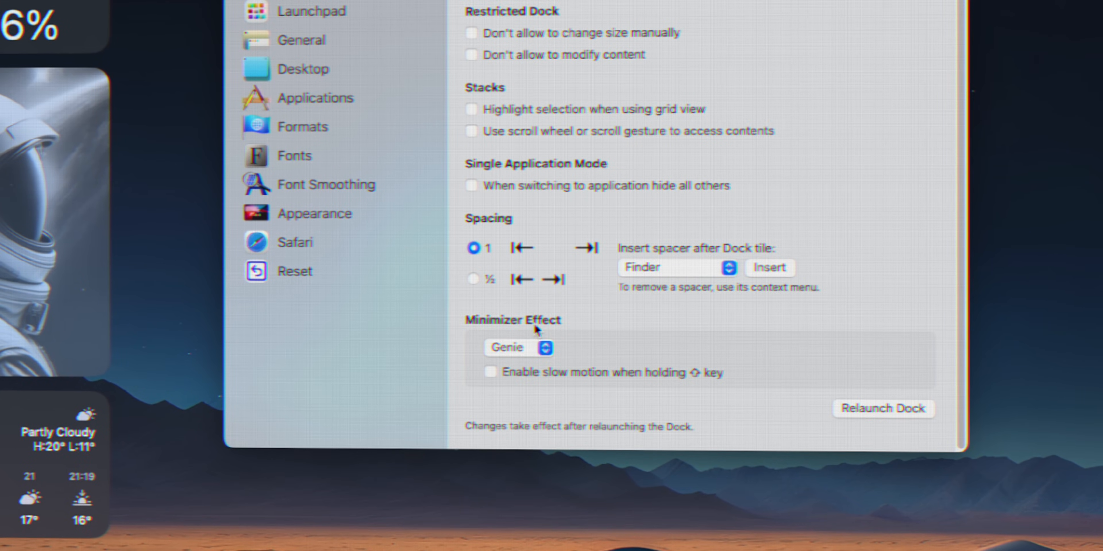
# Set the minimizer effect to Suck in with slow motion, then view the Reset page
pyautogui.click(518, 348)
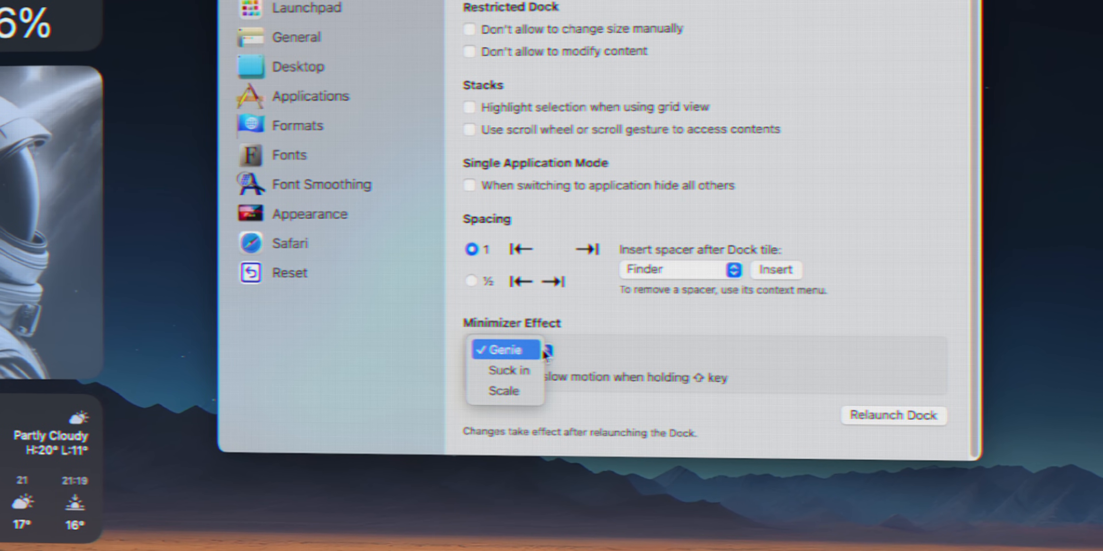
pyautogui.click(507, 371)
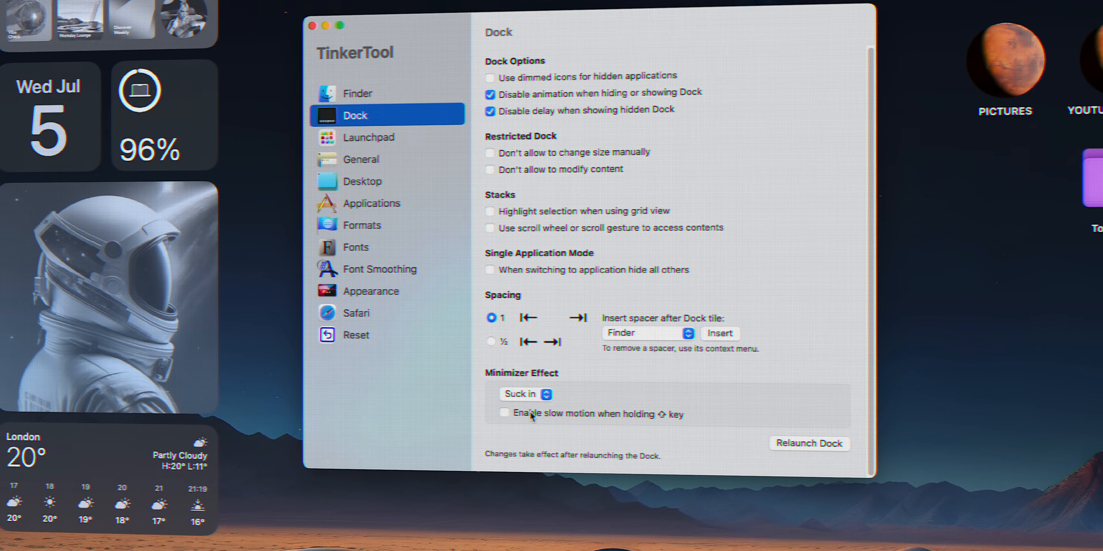
pyautogui.click(504, 414)
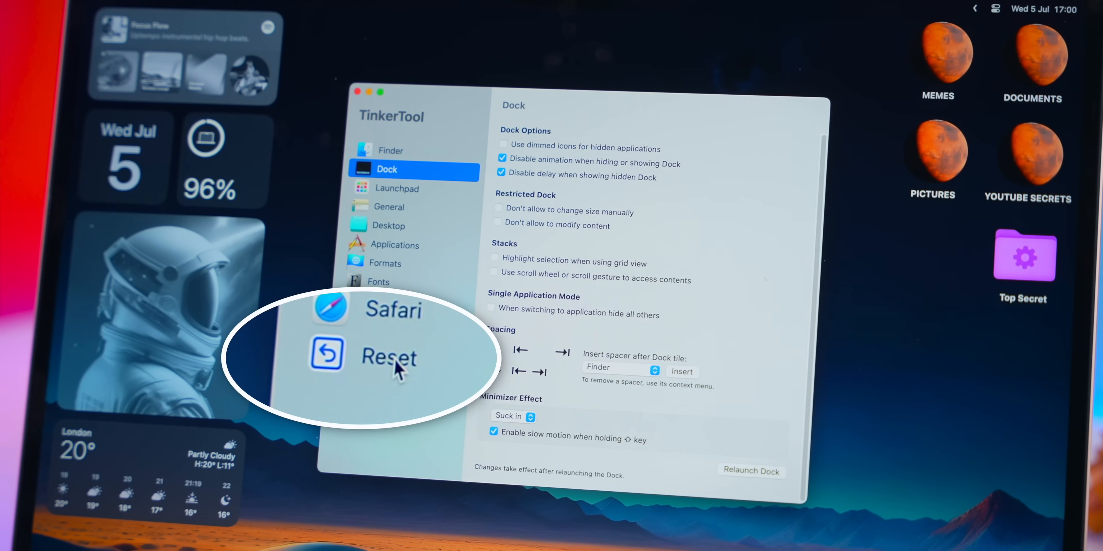
pyautogui.click(389, 357)
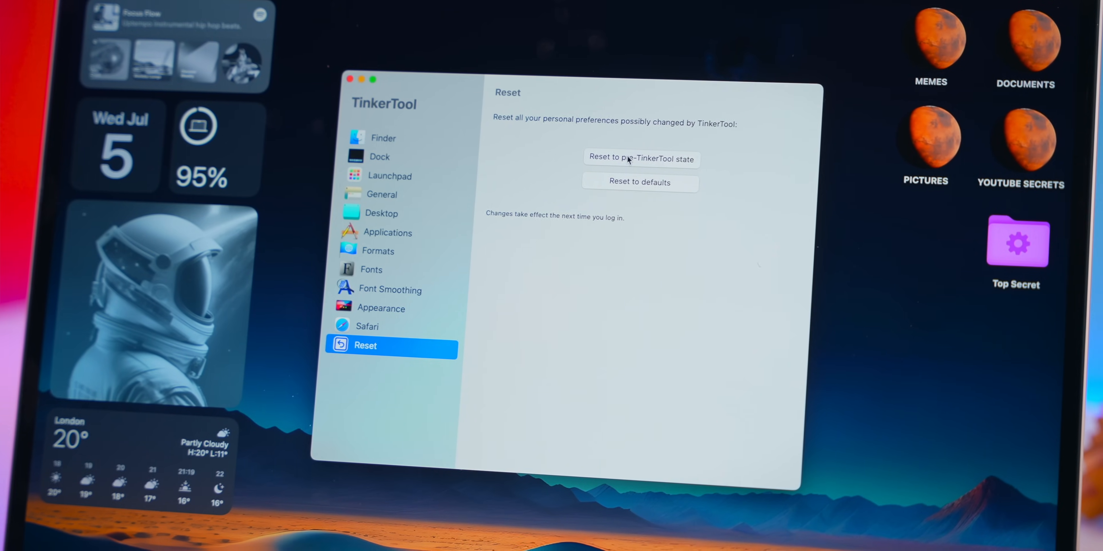